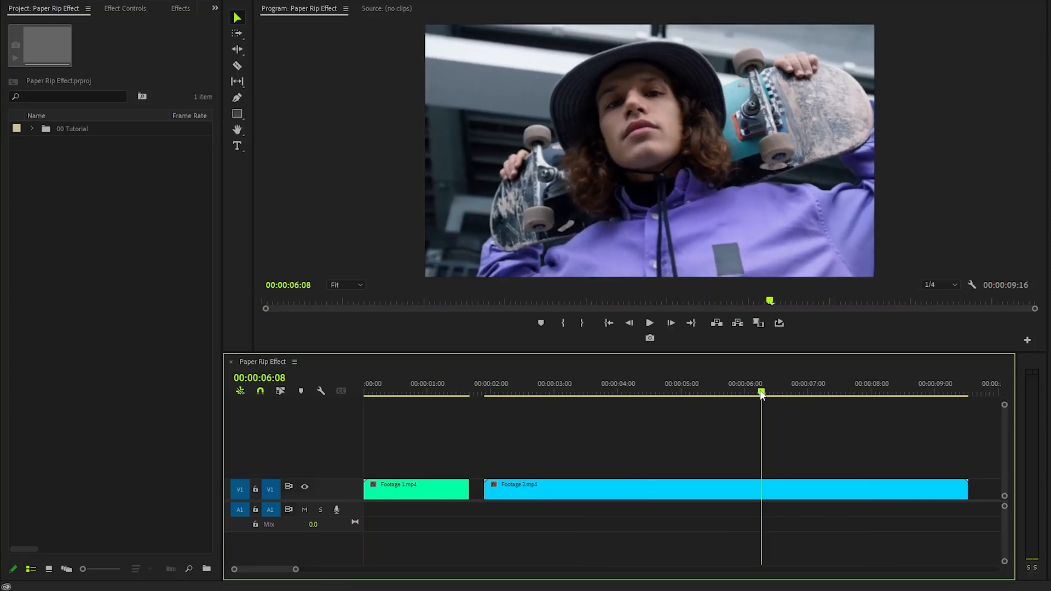
Cut Footage 2.mp4 on V1 with the Razor near 00:00:06:00
{"action": "left_click", "coordinate": [236, 65]}
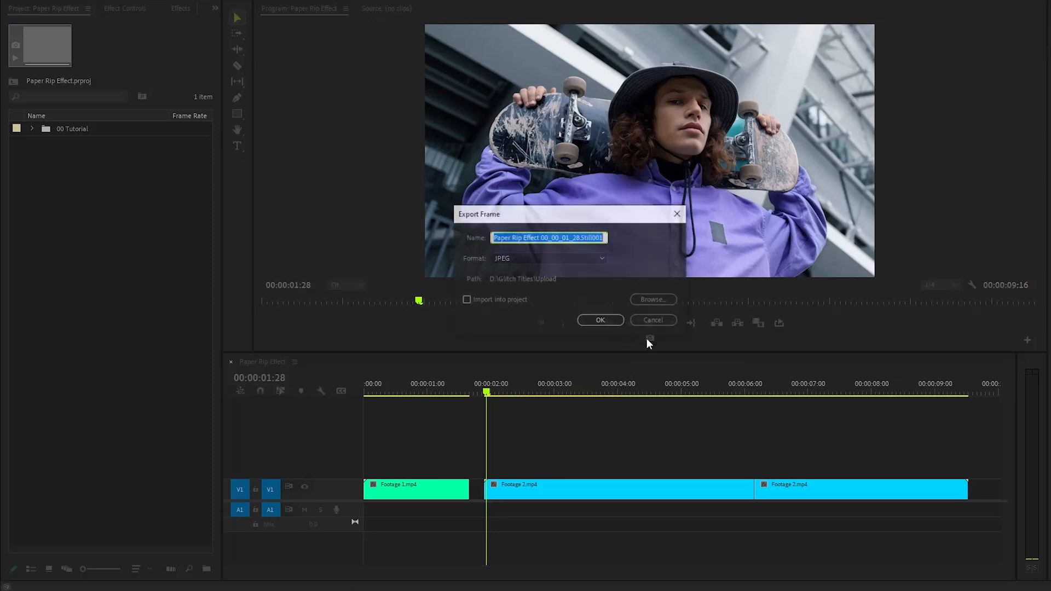
Export the frame as 'Image 1' with Import into project enabled
{"action": "type", "text": "Image 1"}
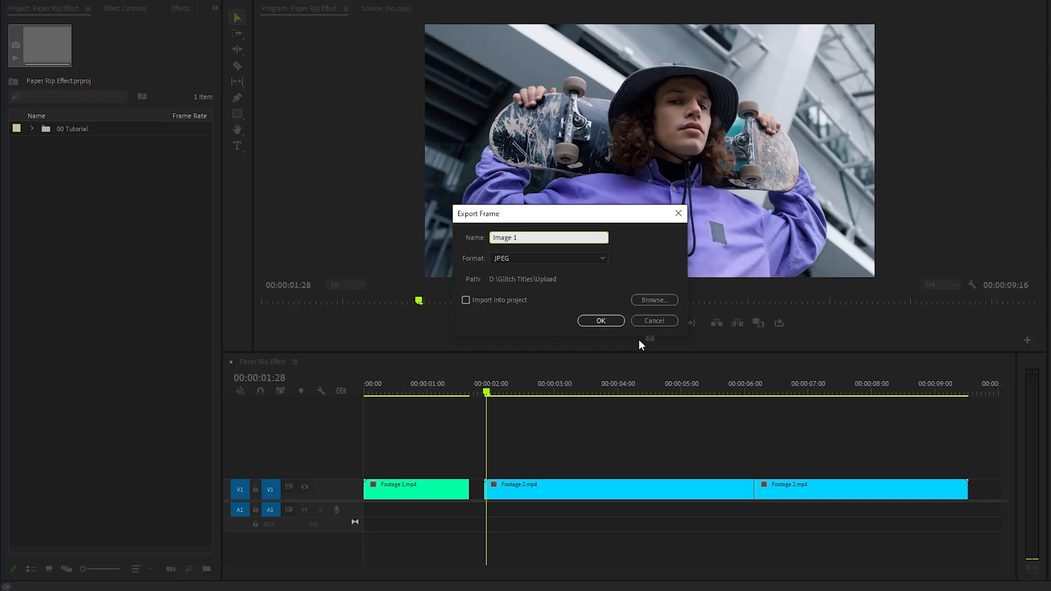
{"action": "left_click", "coordinate": [466, 299]}
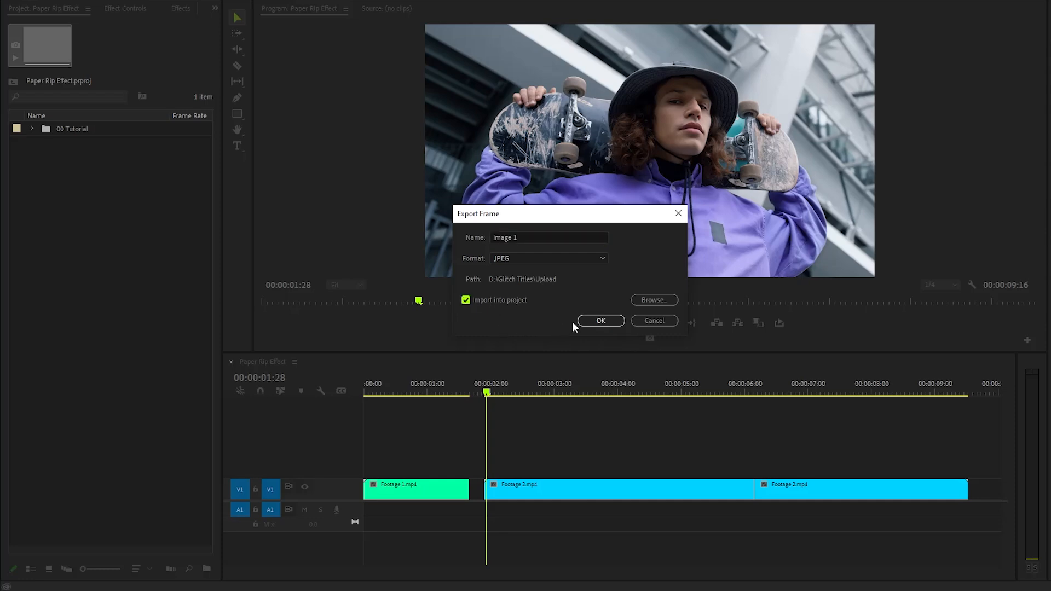
{"action": "left_click", "coordinate": [600, 320]}
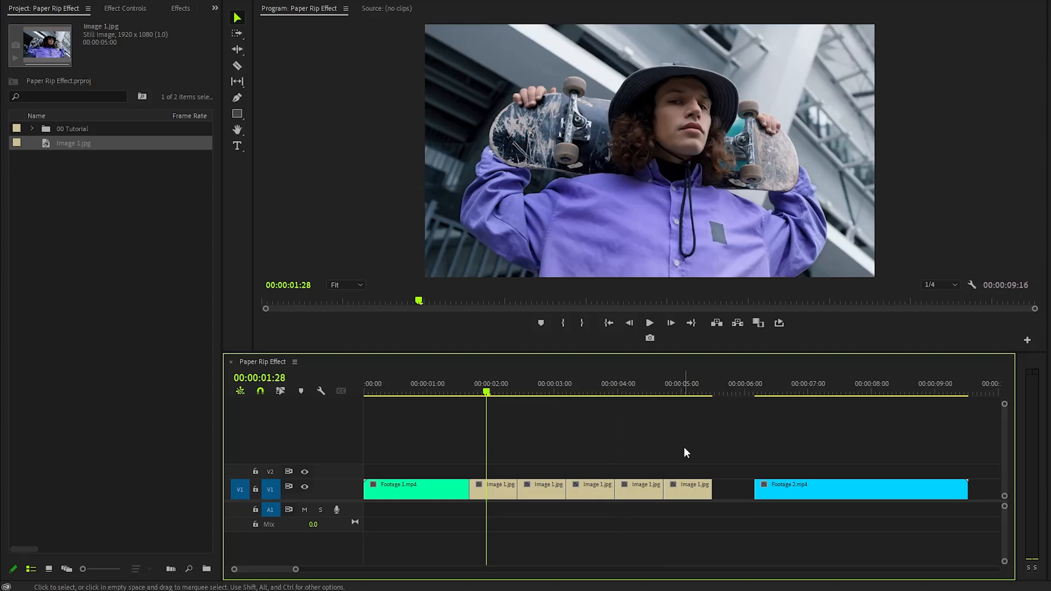
Place Image 1.jpg stills on V1 in a row after Footage 1
{"action": "left_click", "coordinate": [529, 392]}
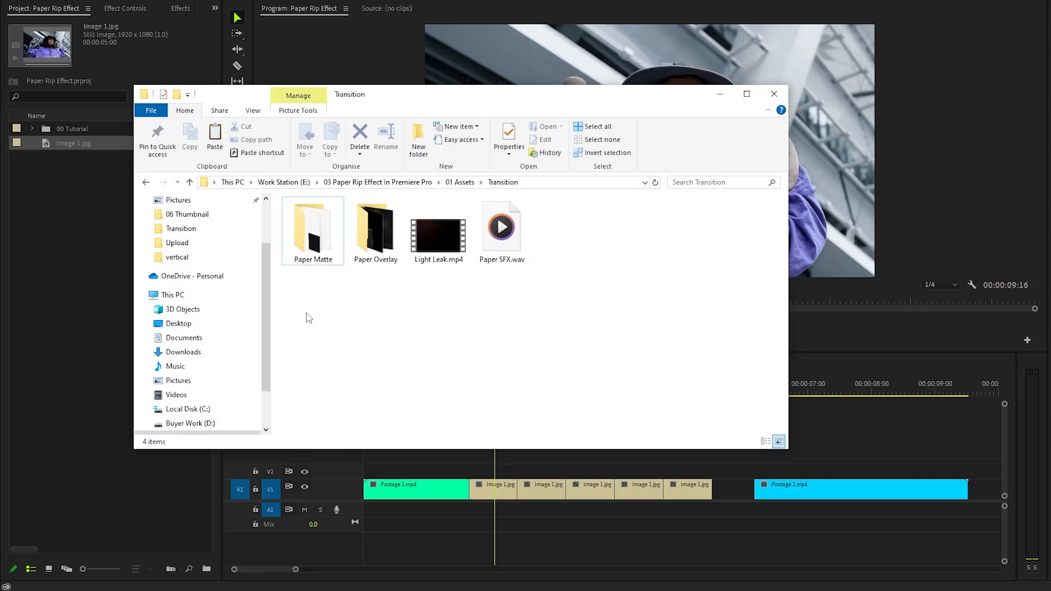
{"action": "mouse_move", "coordinate": [428, 322]}
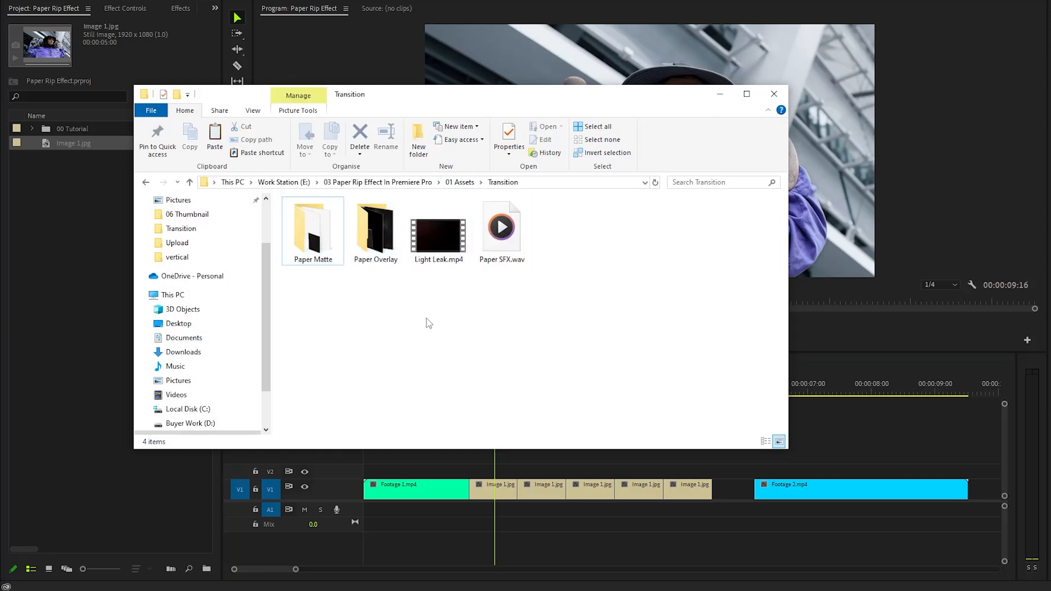
Navigate File Explorer into 01 Assets > Transition and the Paper Matte folder
{"action": "double_click", "coordinate": [312, 226]}
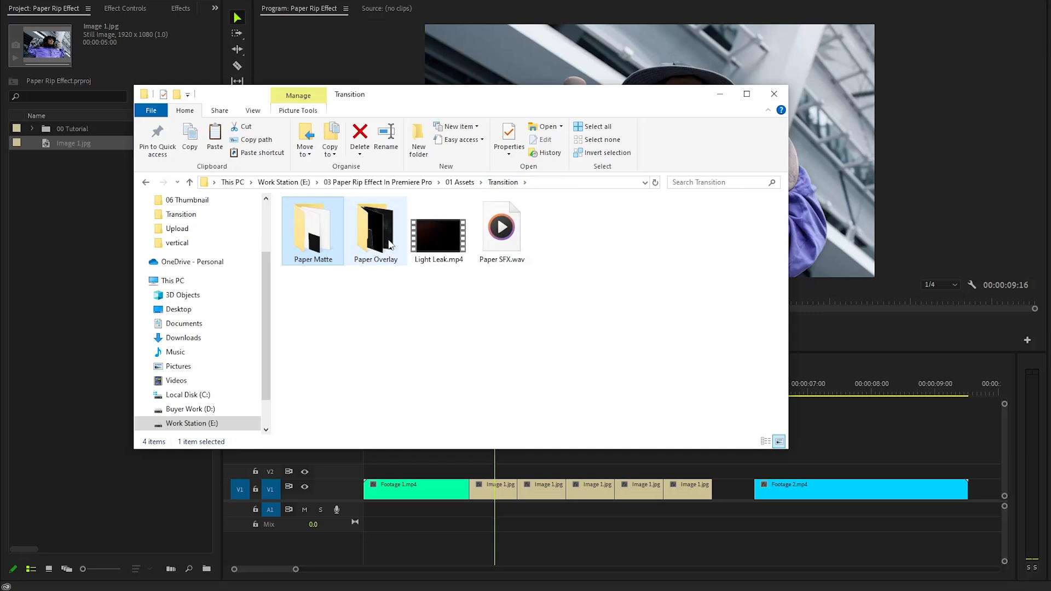
{"action": "double_click", "coordinate": [376, 226]}
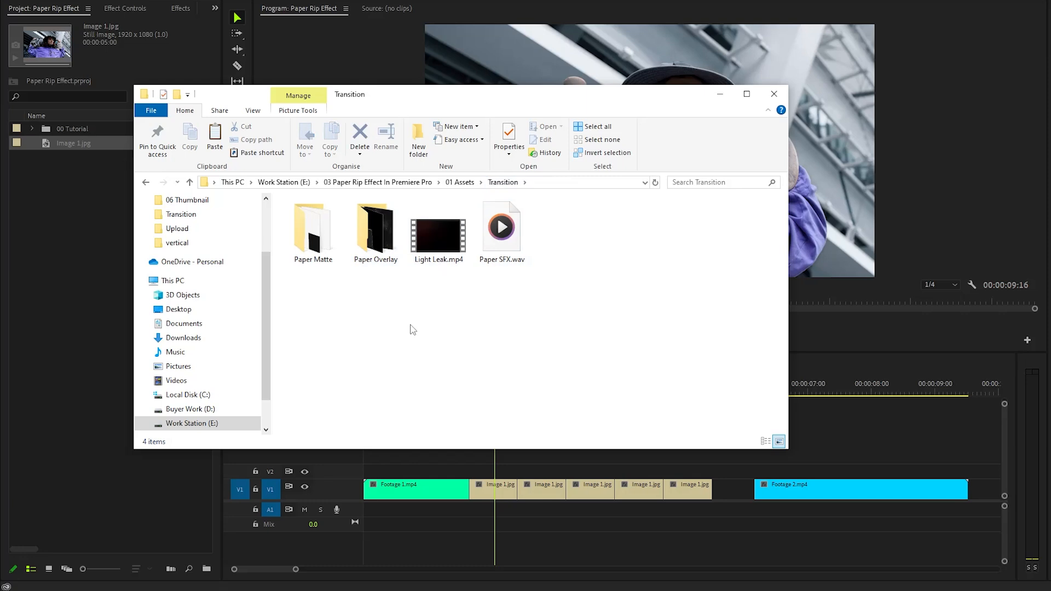
{"action": "mouse_move", "coordinate": [350, 292]}
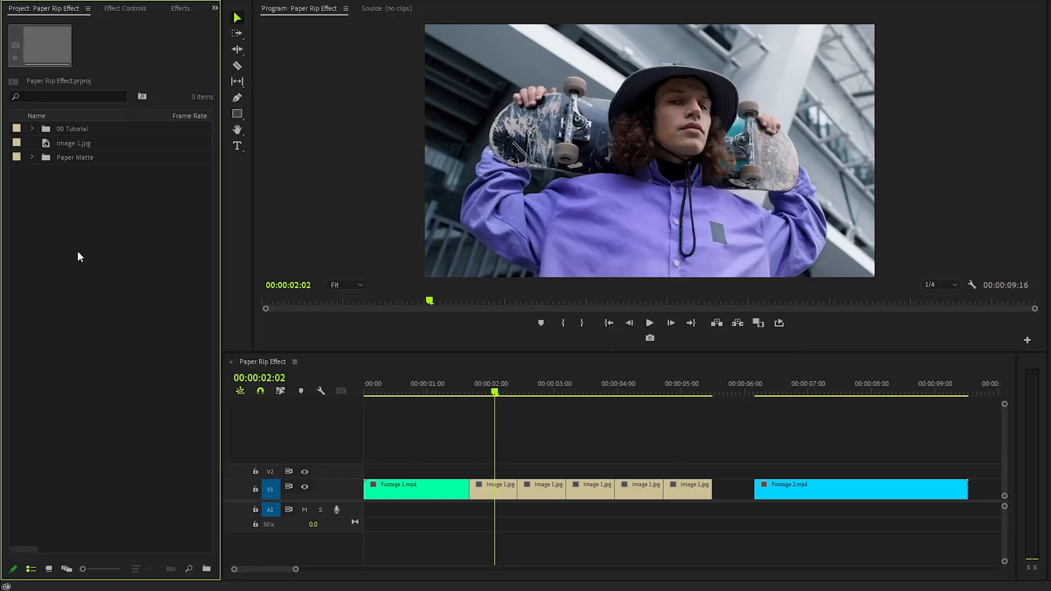
Drag the five Paper Matte images from their bin onto V2 above the stills
{"action": "left_click", "coordinate": [32, 157]}
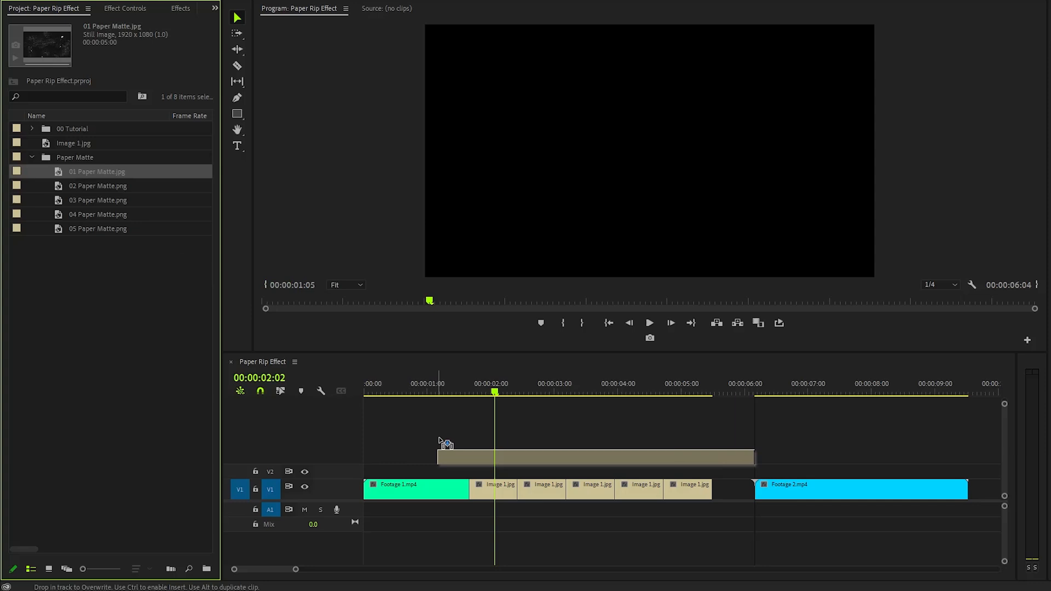
{"action": "left_click_drag", "start_coordinate": [448, 441], "coordinate": [627, 469]}
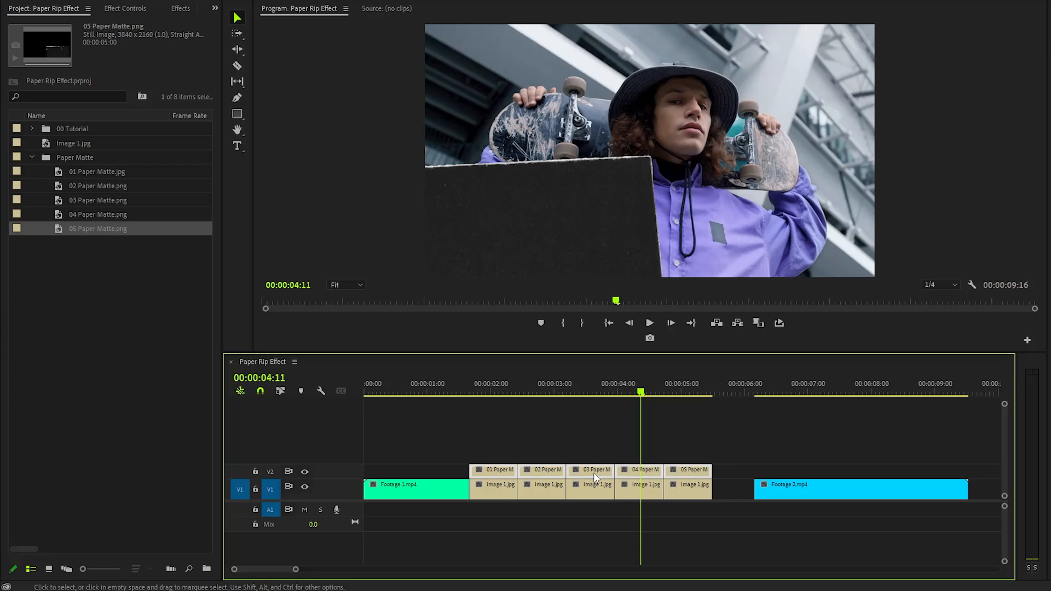
Apply Set to Frame Size to the Paper Matte clips on V2
{"action": "right_click", "coordinate": [594, 473]}
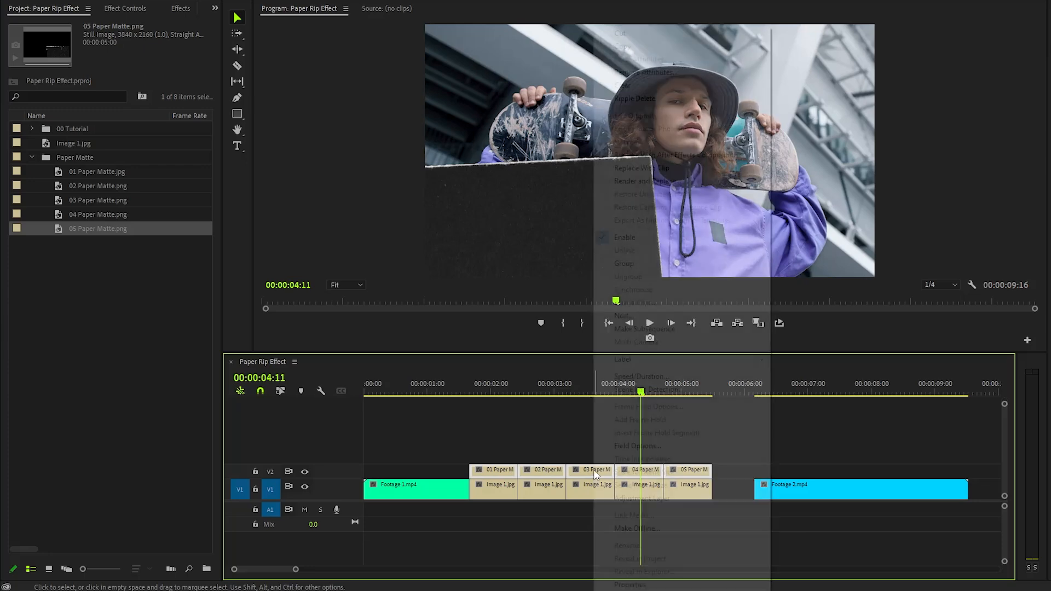
{"action": "right_click", "coordinate": [592, 472]}
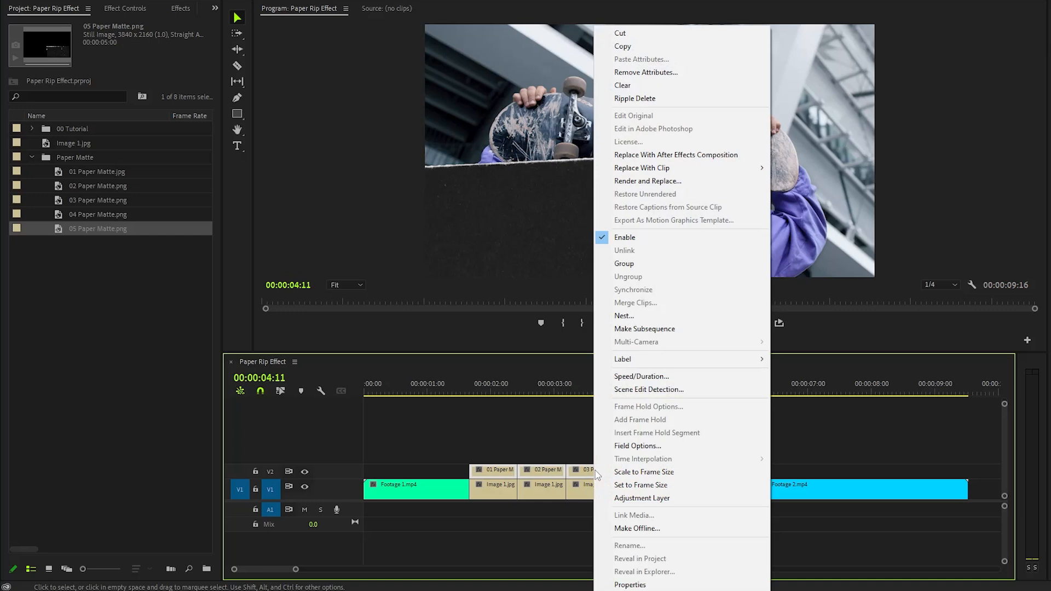
{"action": "mouse_move", "coordinate": [643, 485]}
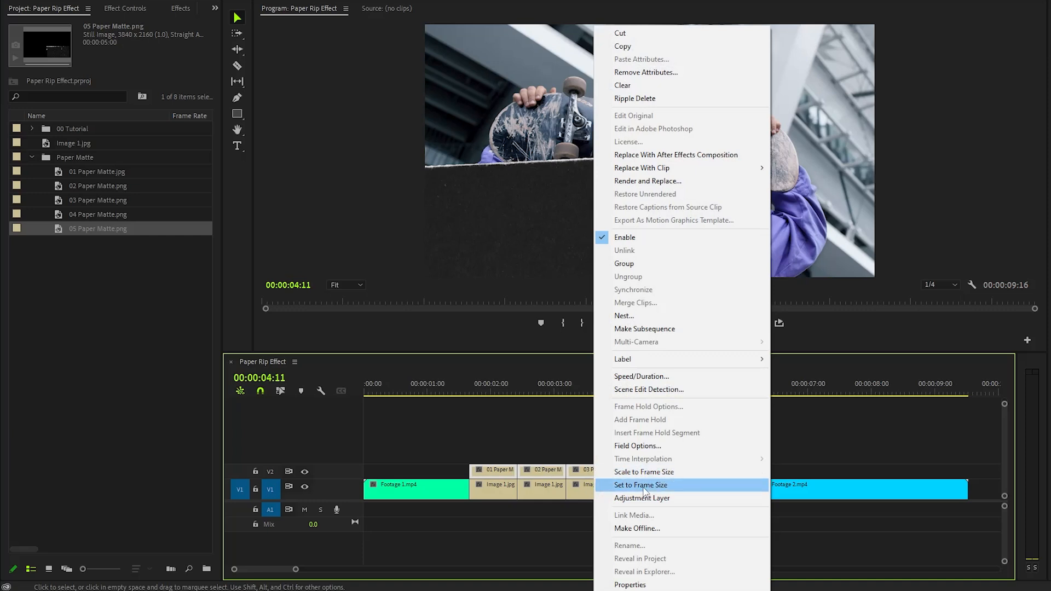
{"action": "left_click", "coordinate": [640, 485]}
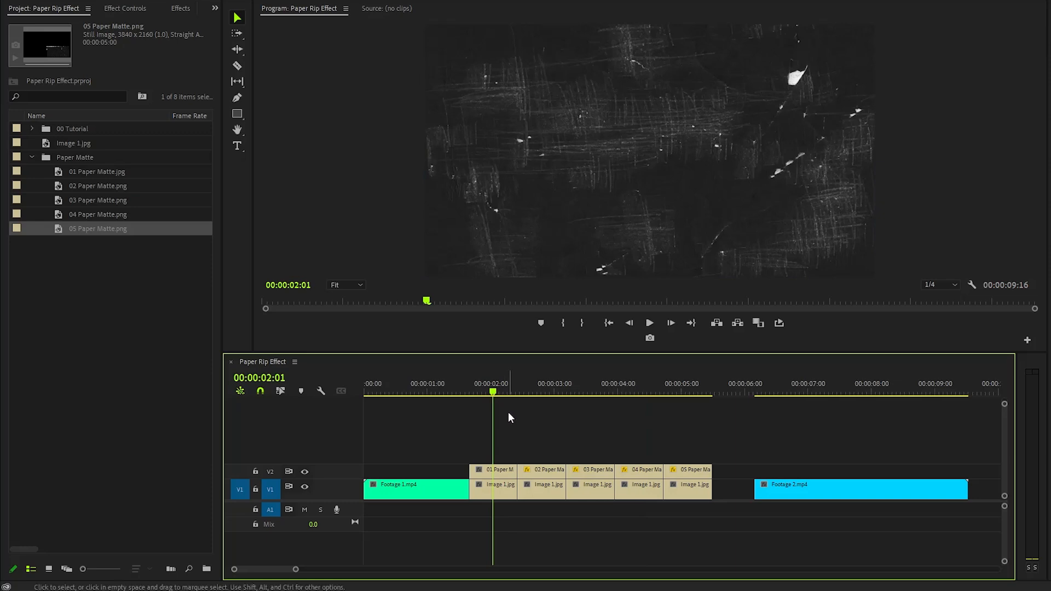
Add Track Matte Key to the first Image 1.jpg clip with Matte set to Video 2
{"action": "left_click", "coordinate": [169, 8]}
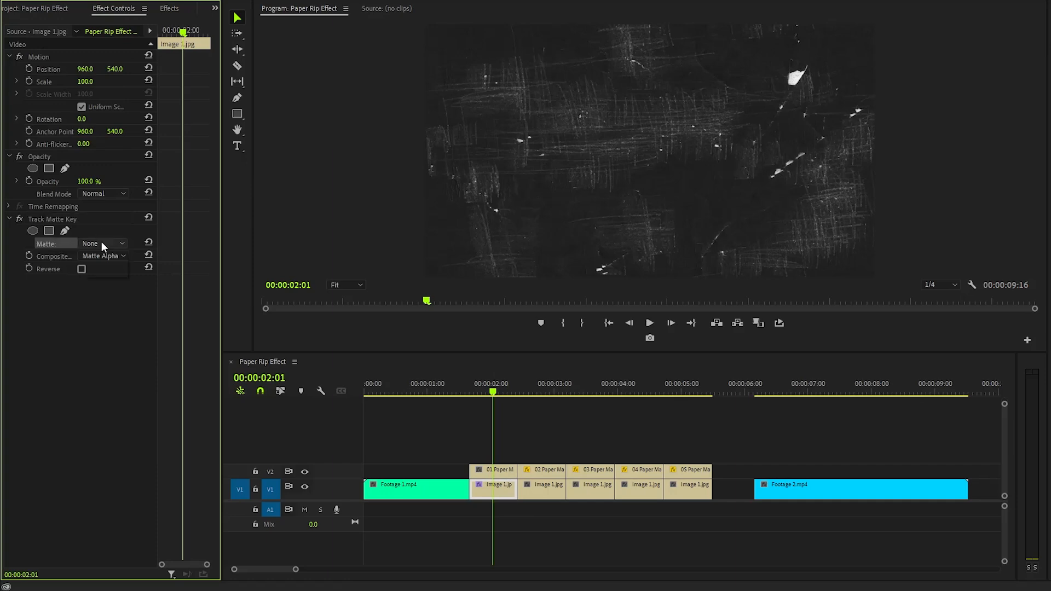
{"action": "left_click", "coordinate": [100, 243]}
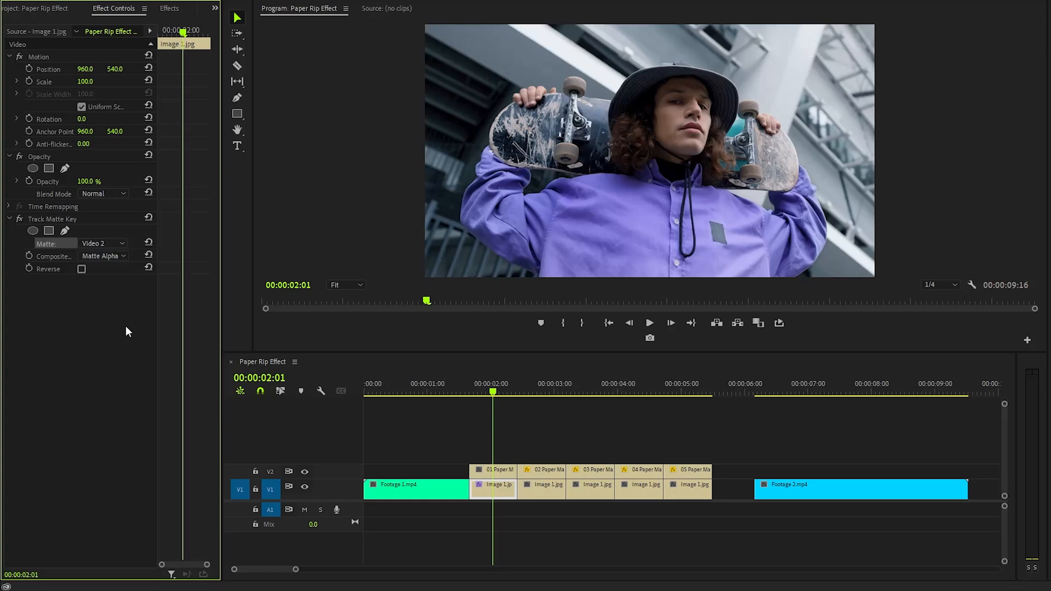
{"action": "left_click", "coordinate": [53, 218]}
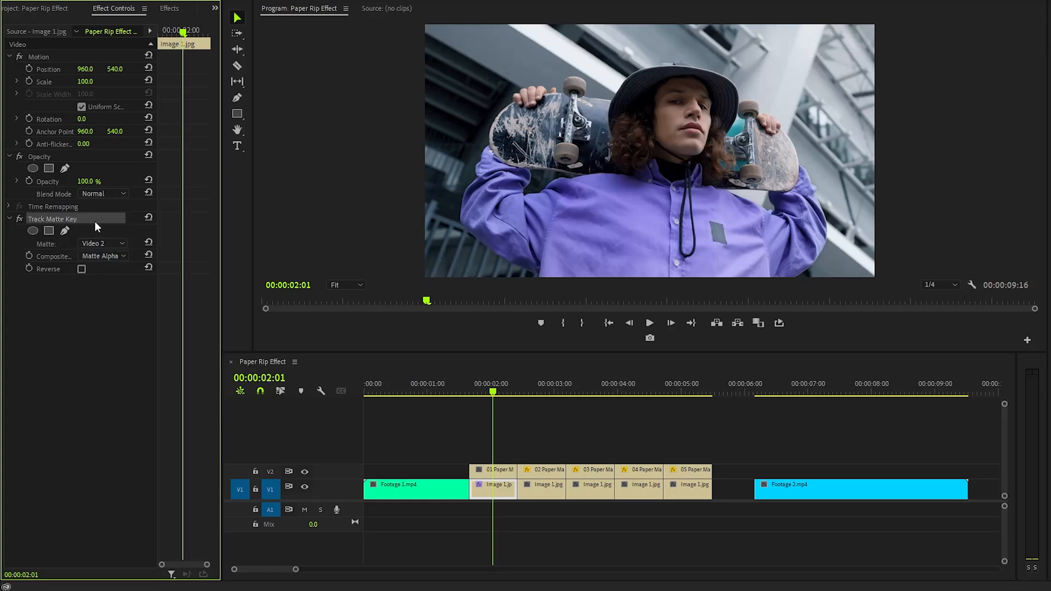
{"action": "mouse_move", "coordinate": [132, 352]}
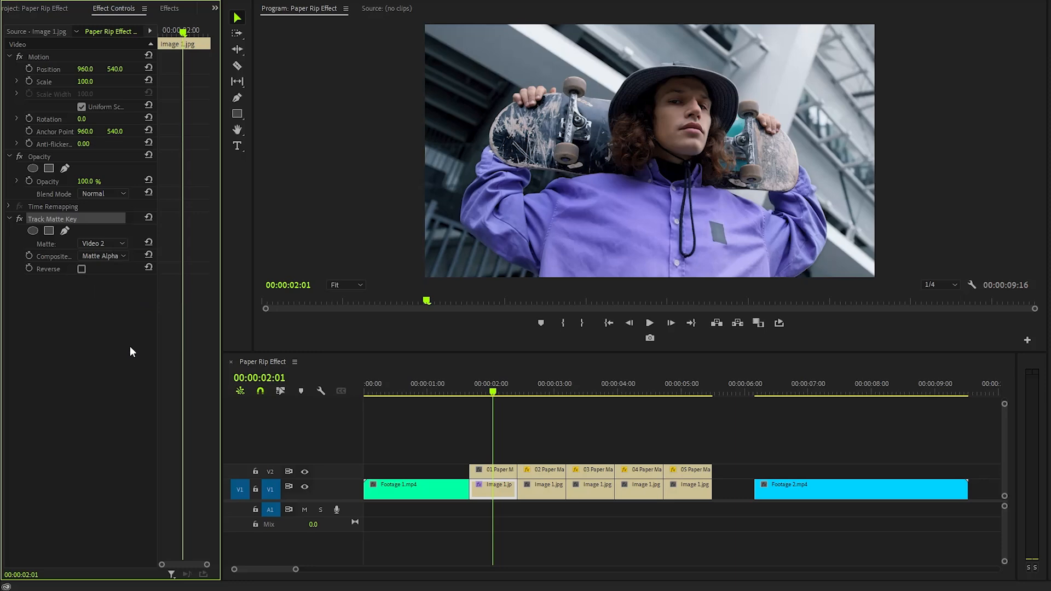
{"action": "mouse_move", "coordinate": [536, 532]}
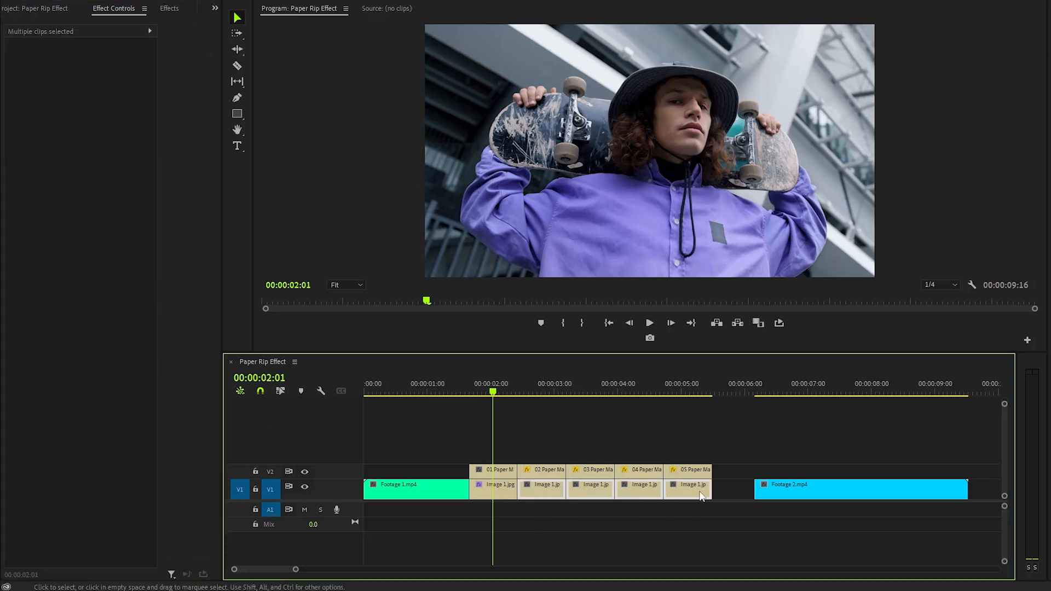
{"action": "mouse_move", "coordinate": [716, 441]}
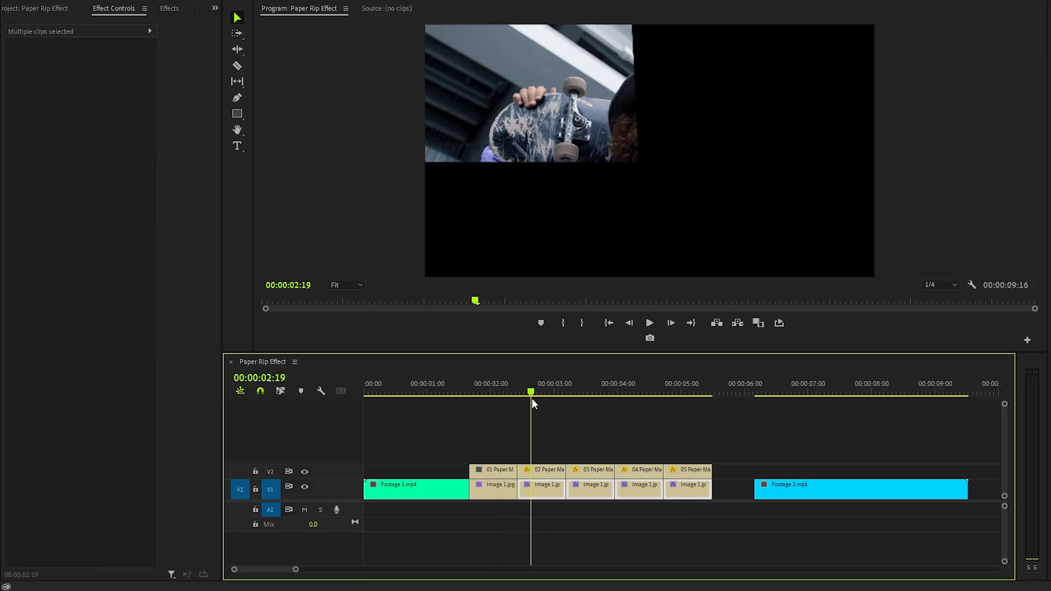
Paste the Track Matte Key onto the other Image 1 stills and check the tear reveal
{"action": "left_click", "coordinate": [684, 392]}
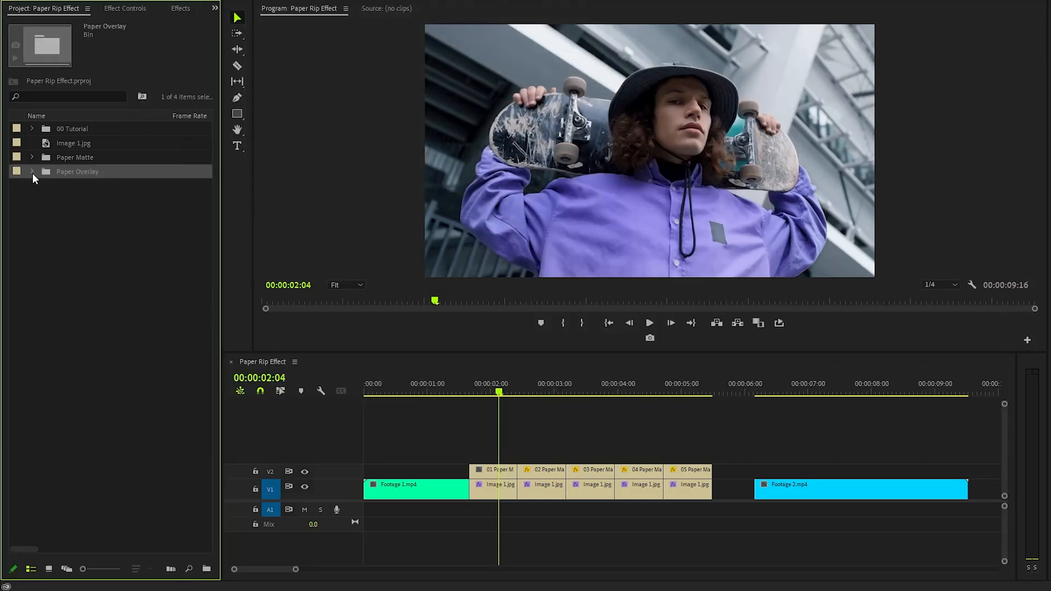
Drag the five Paper Overlay images from their bin onto V3 above the mattes
{"action": "left_click", "coordinate": [32, 171]}
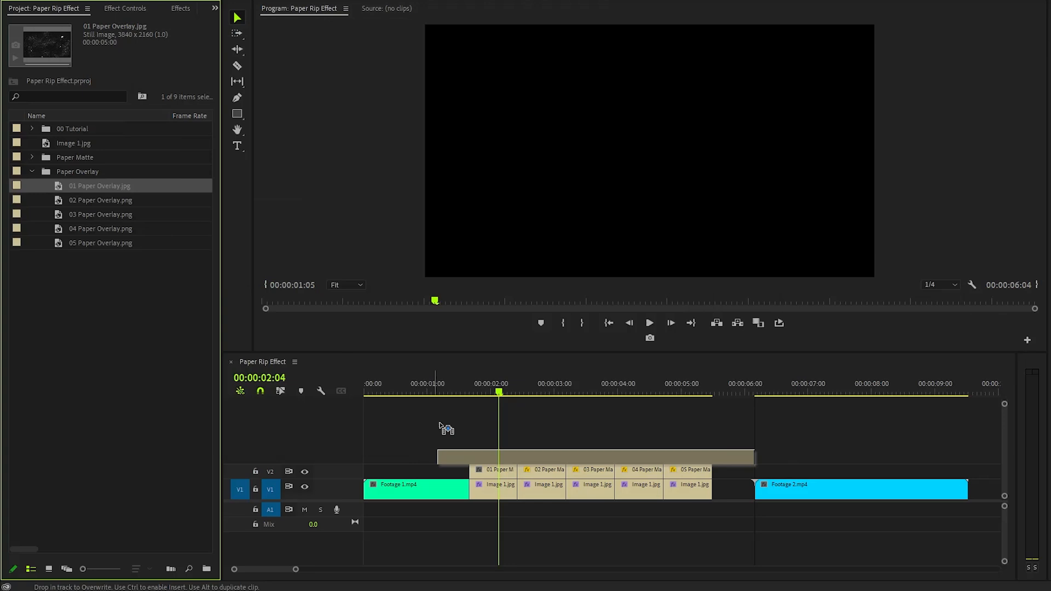
{"action": "left_click_drag", "start_coordinate": [754, 456], "coordinate": [743, 456]}
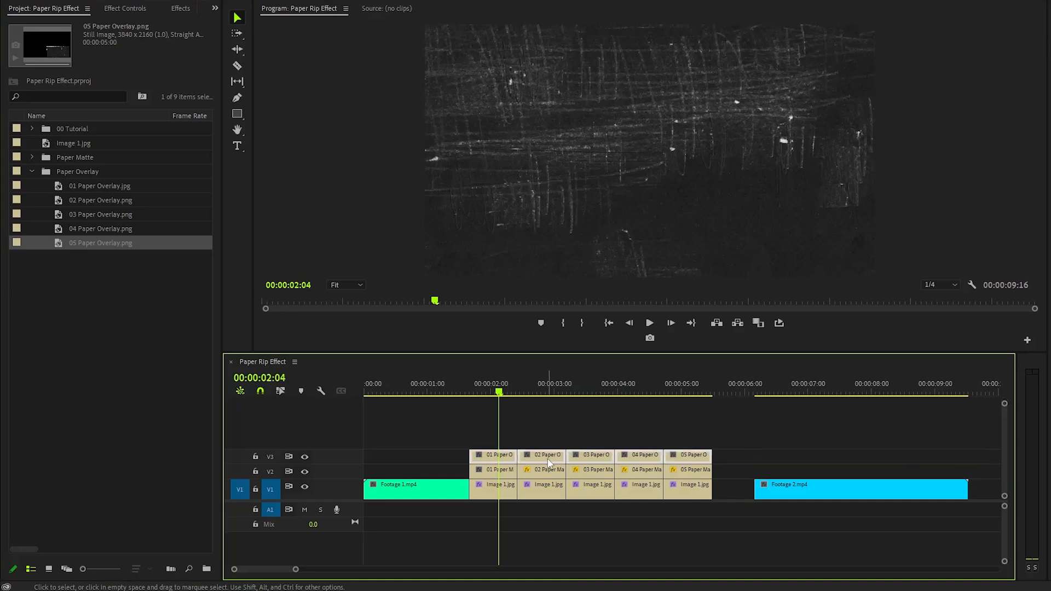
{"action": "right_click", "coordinate": [549, 463]}
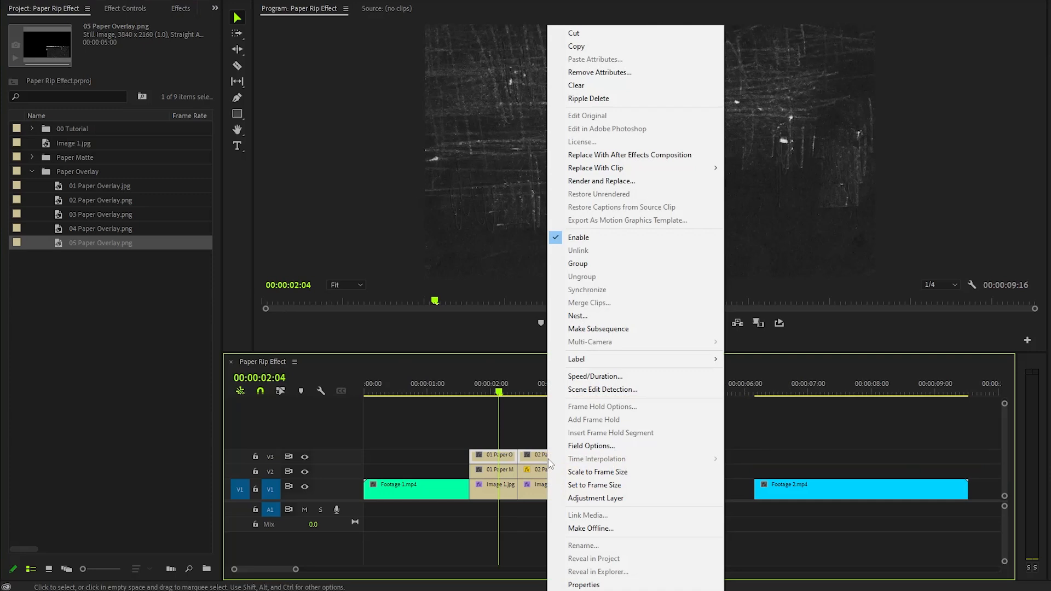
{"action": "left_click", "coordinate": [661, 421]}
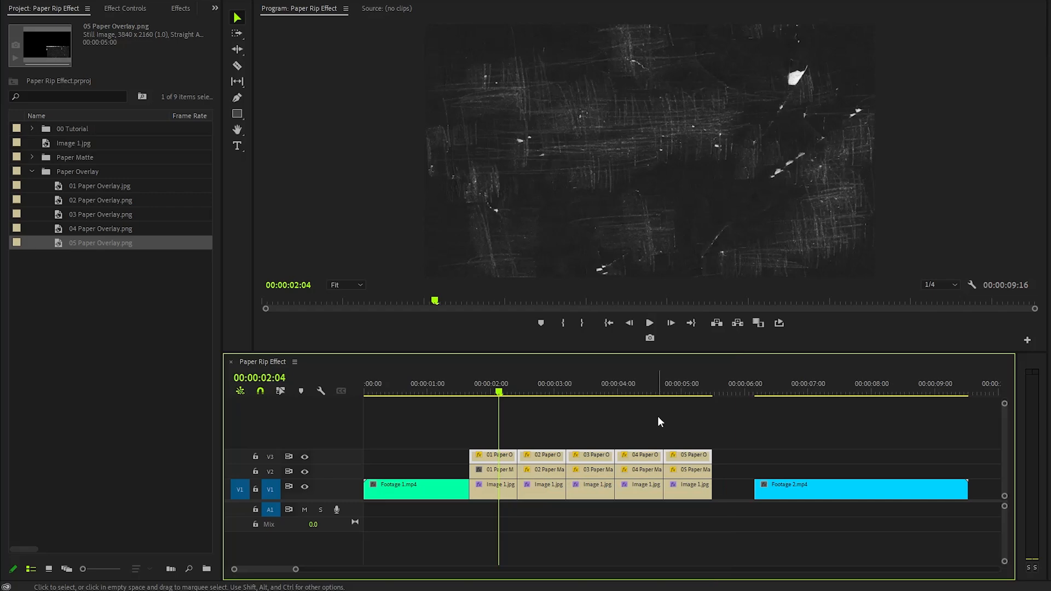
{"action": "left_click", "coordinate": [559, 391]}
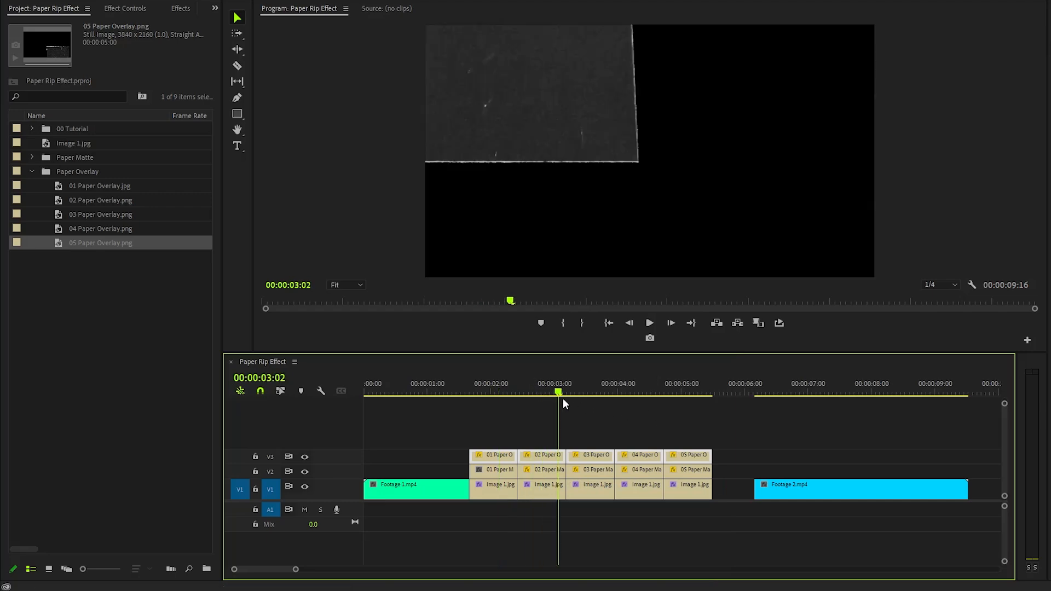
{"action": "left_click", "coordinate": [670, 392]}
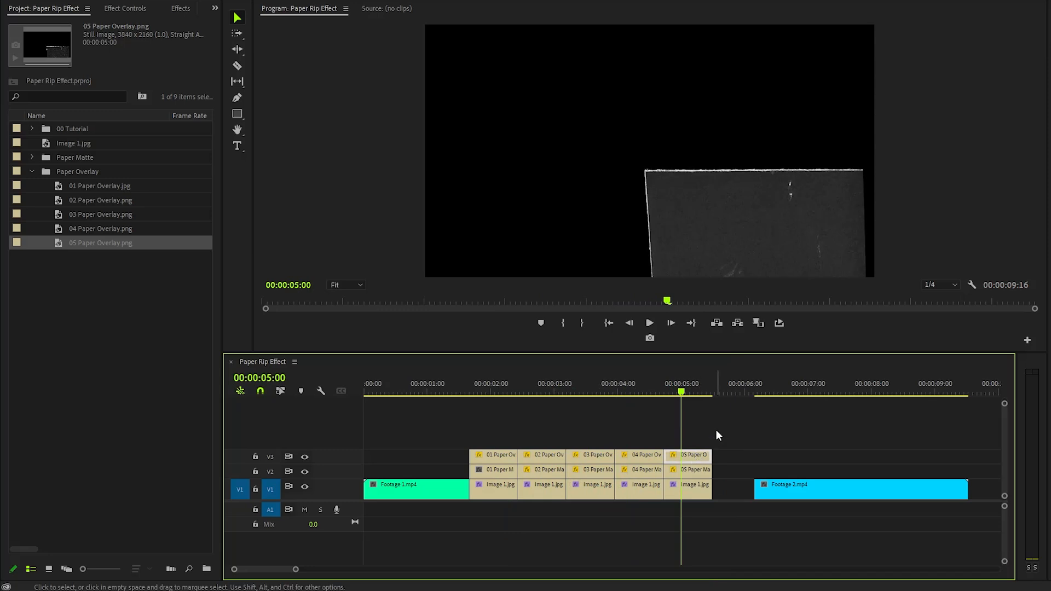
{"action": "left_click", "coordinate": [125, 8]}
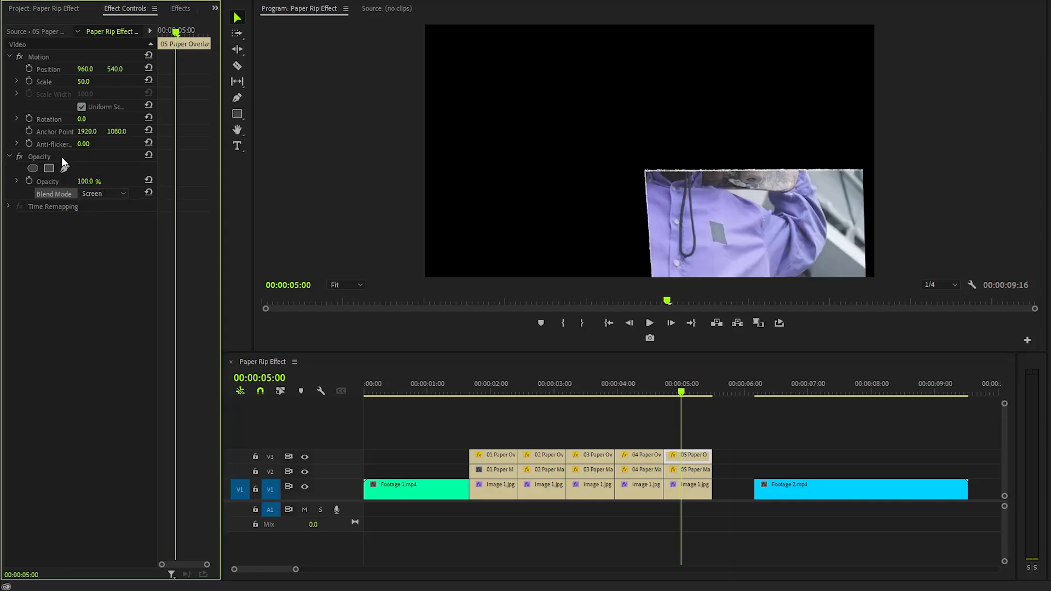
Set 05 Paper Overlay's Opacity blend mode to Screen and preview near two seconds
{"action": "right_click", "coordinate": [39, 156]}
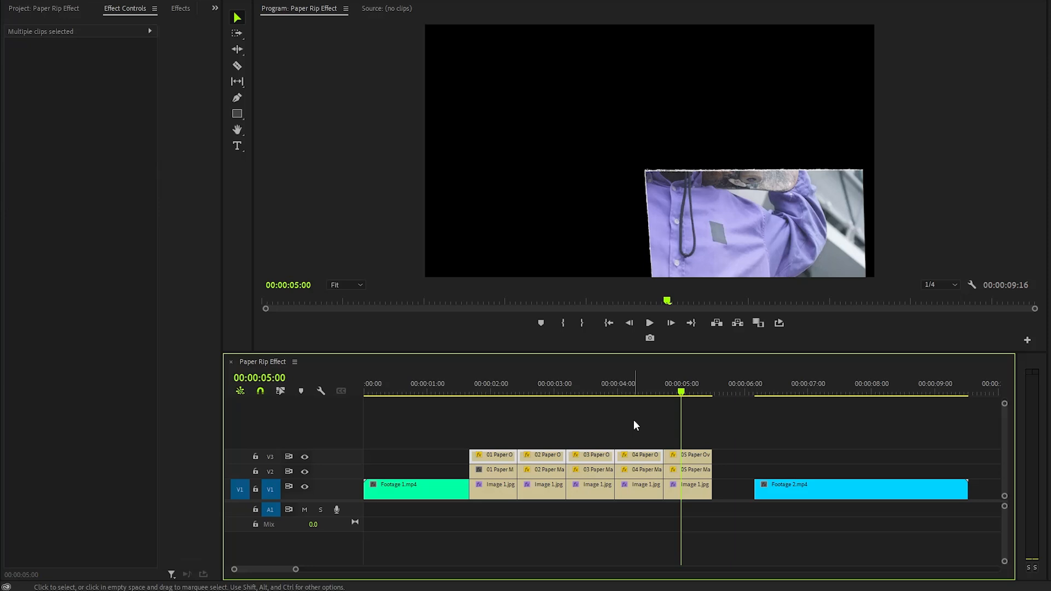
{"action": "mouse_move", "coordinate": [640, 412]}
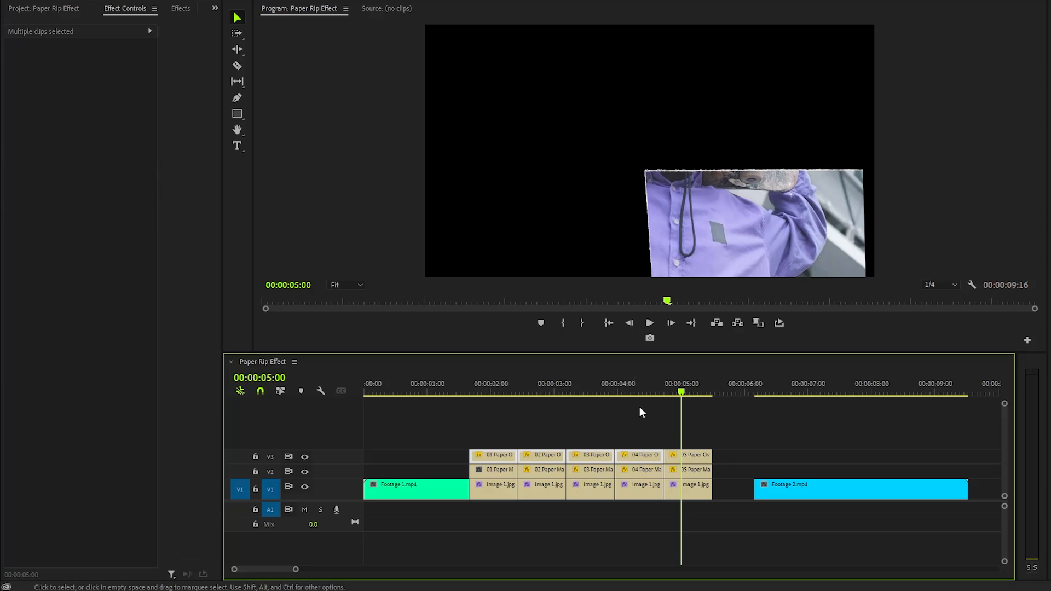
{"action": "left_click", "coordinate": [496, 392]}
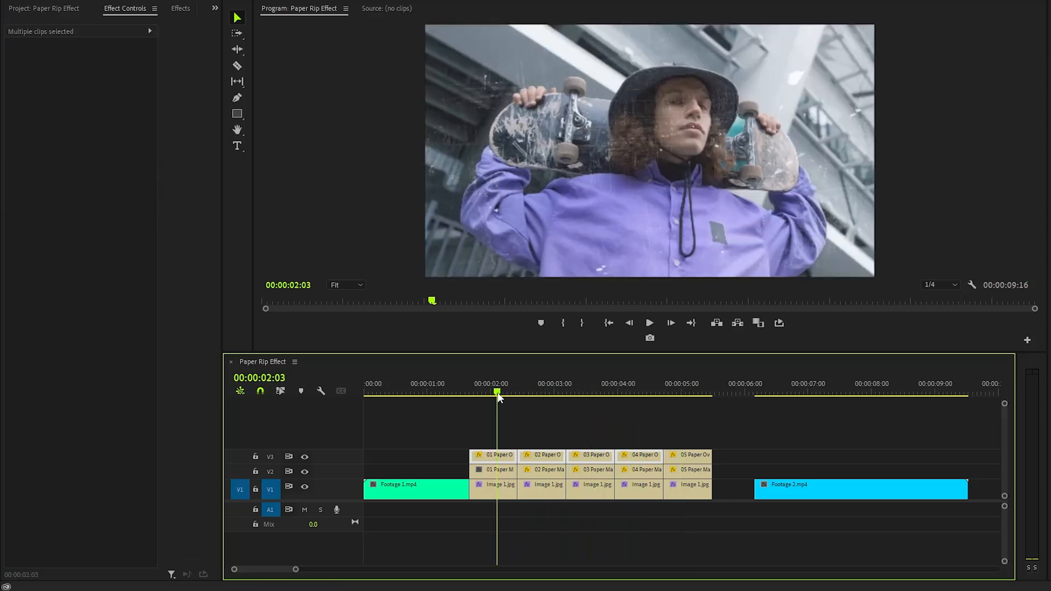
Nest the first image, paper matte and paper overlay clips as sequence 'Shot 1'
{"action": "left_click", "coordinate": [543, 421]}
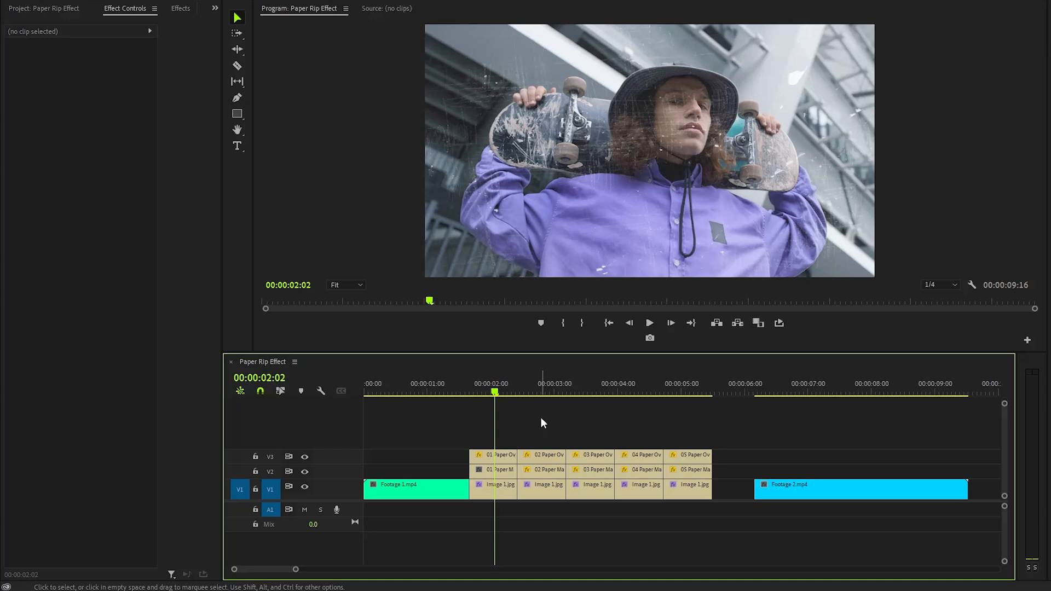
{"action": "left_click", "coordinate": [494, 456]}
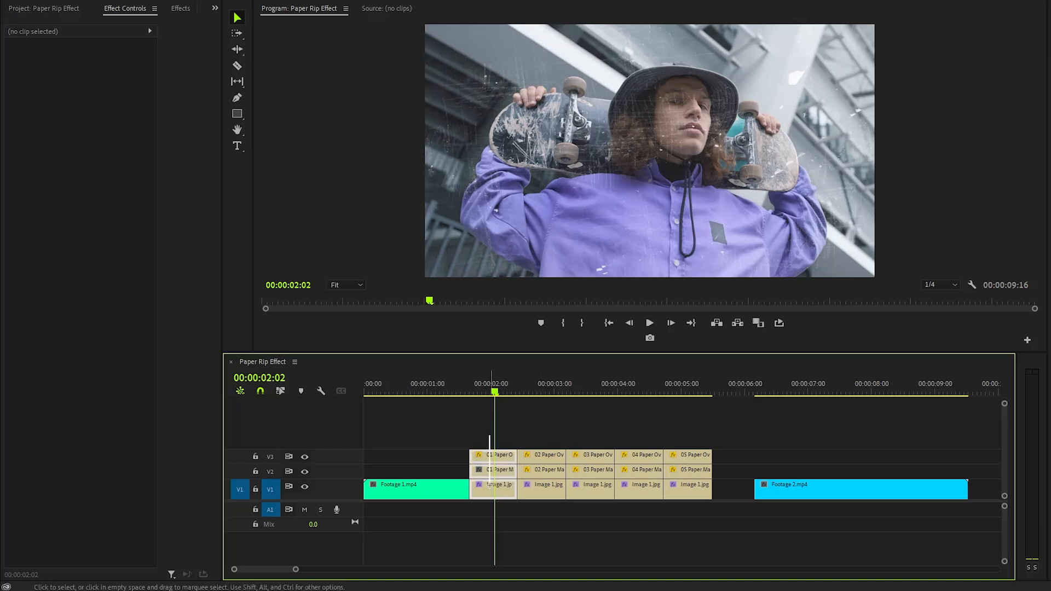
{"action": "left_click", "coordinate": [492, 485]}
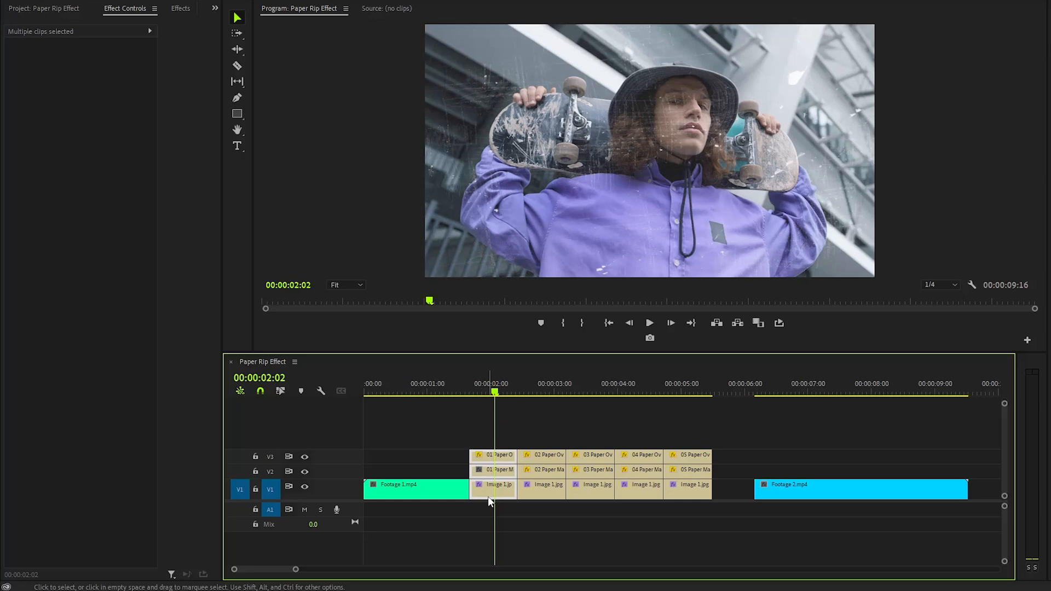
{"action": "right_click", "coordinate": [494, 485]}
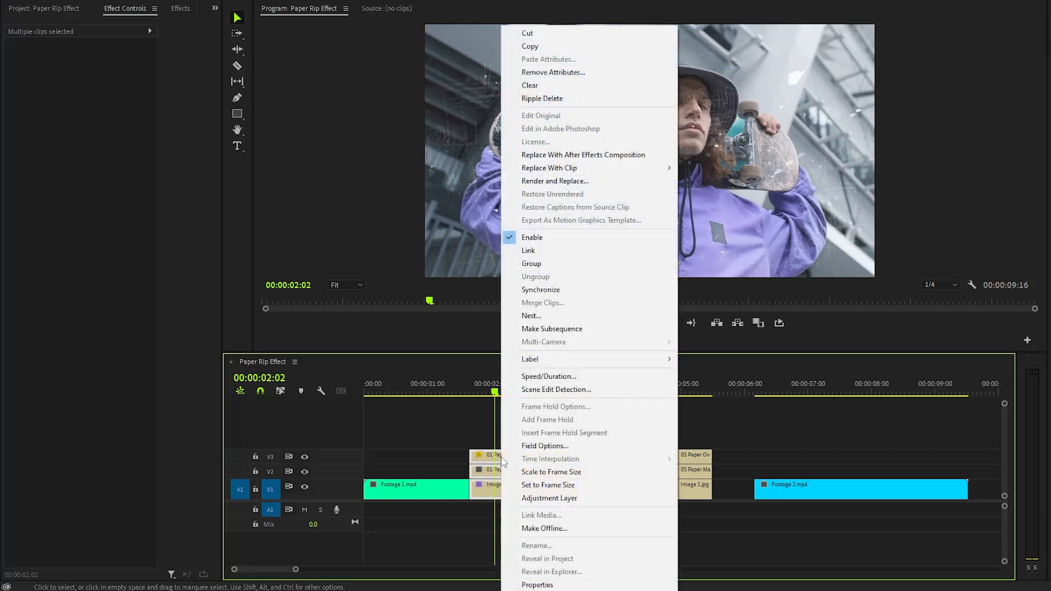
{"action": "left_click", "coordinate": [531, 316]}
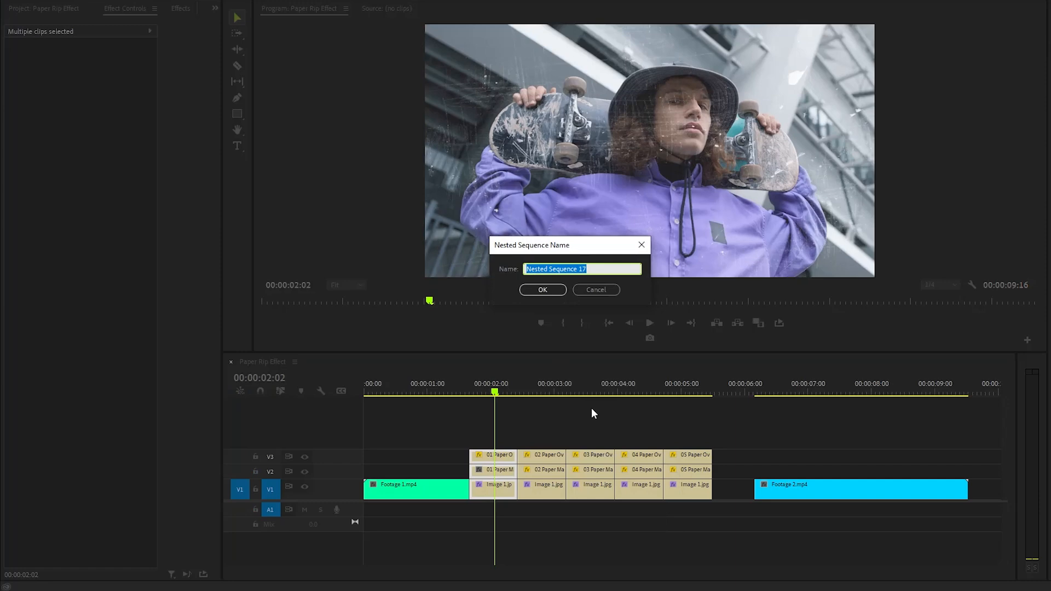
{"action": "type", "text": "Shot 1"}
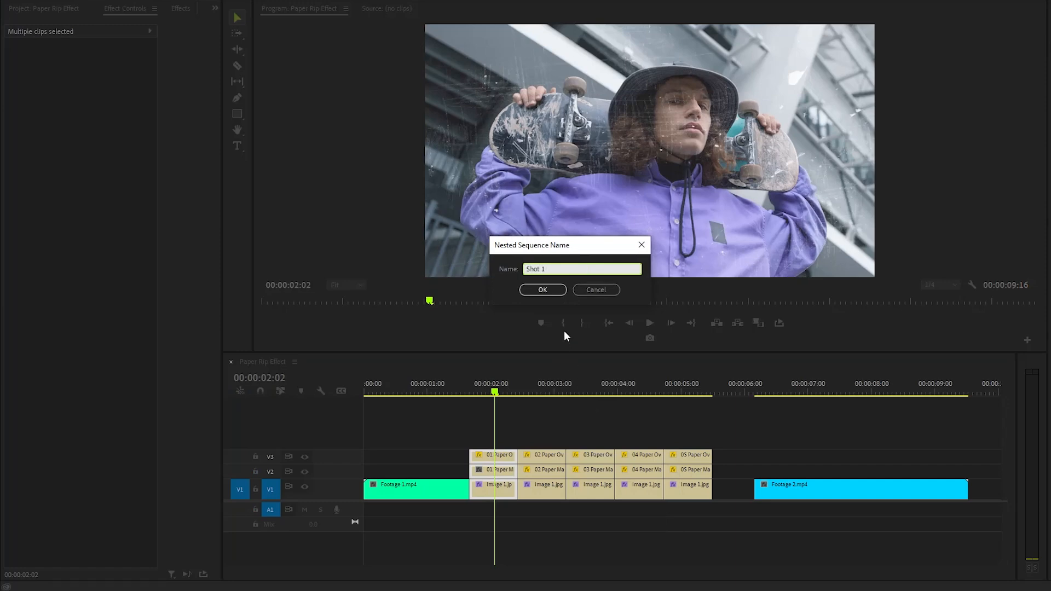
{"action": "left_click", "coordinate": [542, 290]}
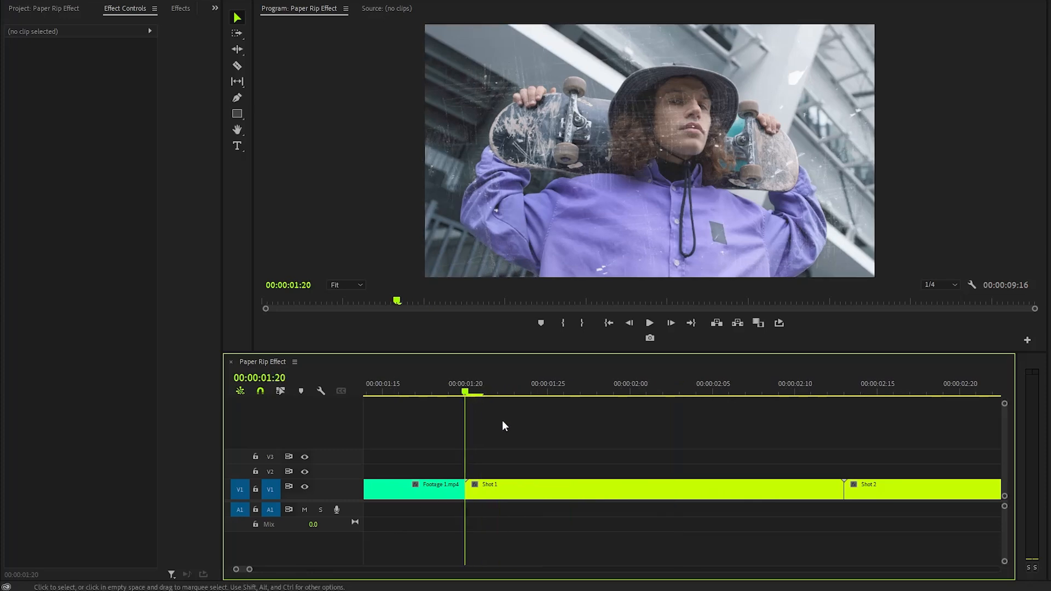
{"action": "mouse_move", "coordinate": [520, 433]}
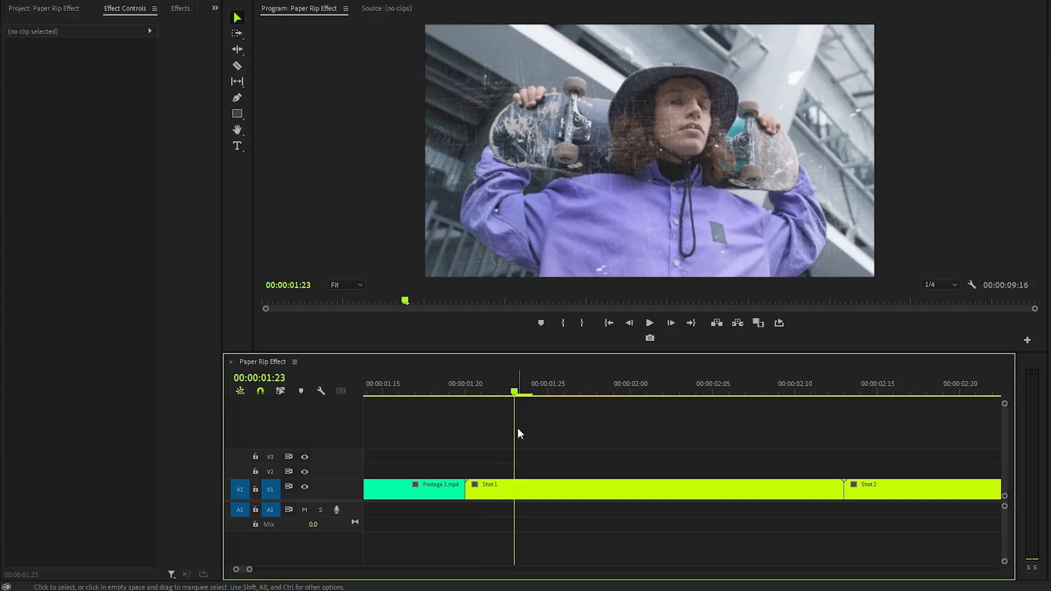
{"action": "mouse_move", "coordinate": [904, 503]}
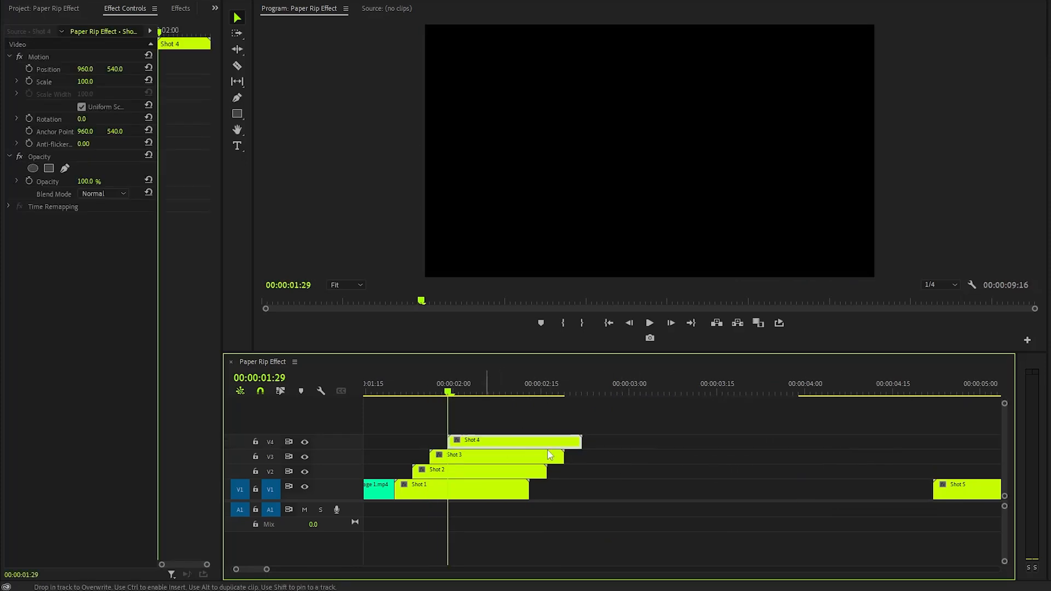
Drag the Shot 4 nest onto the track above Shot 3, offset in time
{"action": "left_click_drag", "start_coordinate": [965, 484], "coordinate": [613, 428]}
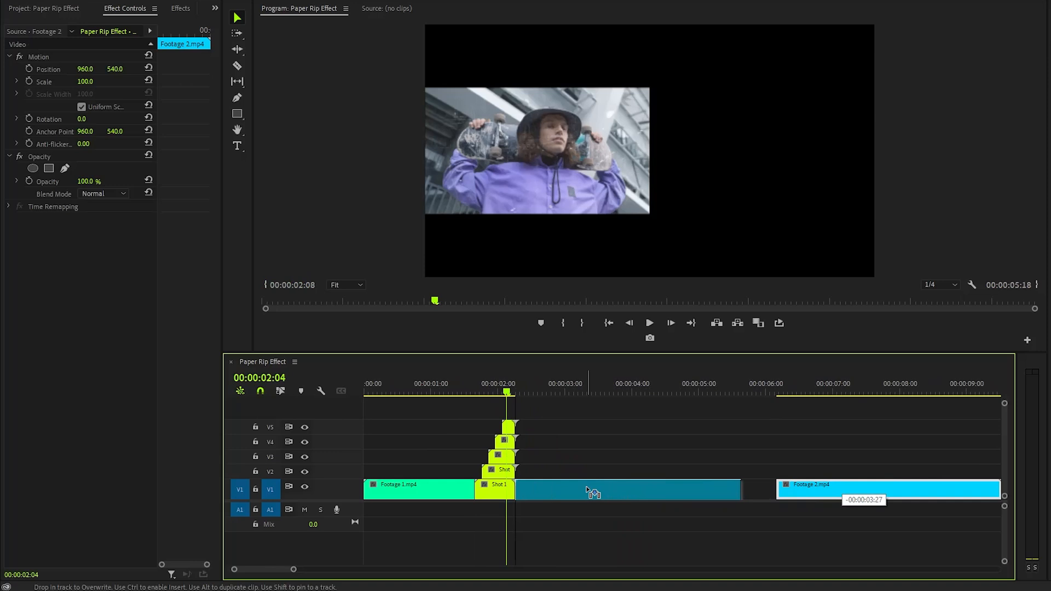
Slide Footage 2.mp4 left on V1 to snap against the end of the paper shots
{"action": "left_click_drag", "start_coordinate": [888, 489], "coordinate": [576, 490]}
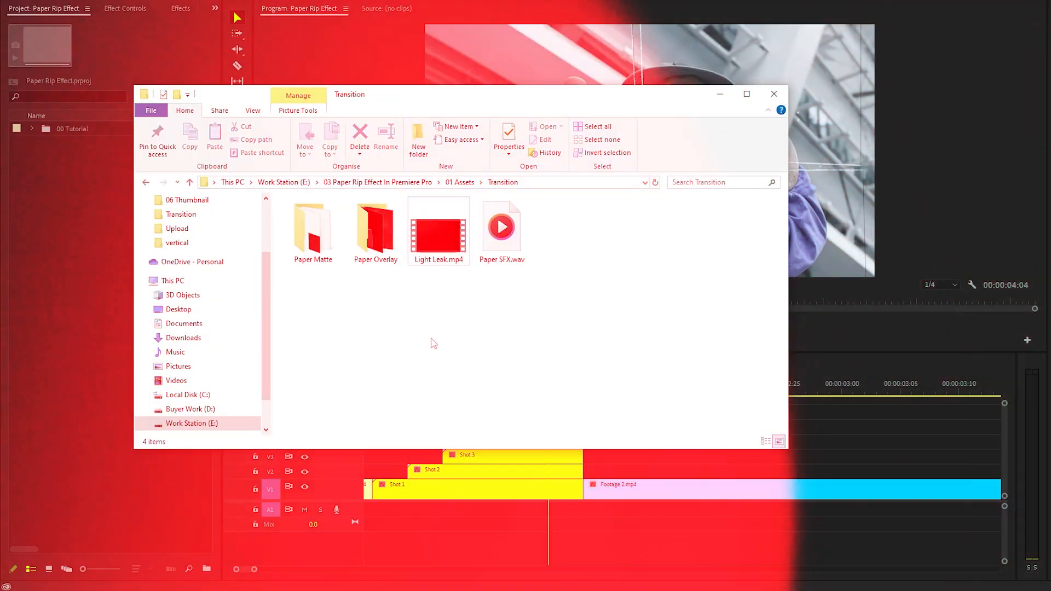
Select Light Leak.mp4 and Paper SFX.wav in File Explorer for import into Premiere
{"action": "left_click", "coordinate": [501, 227]}
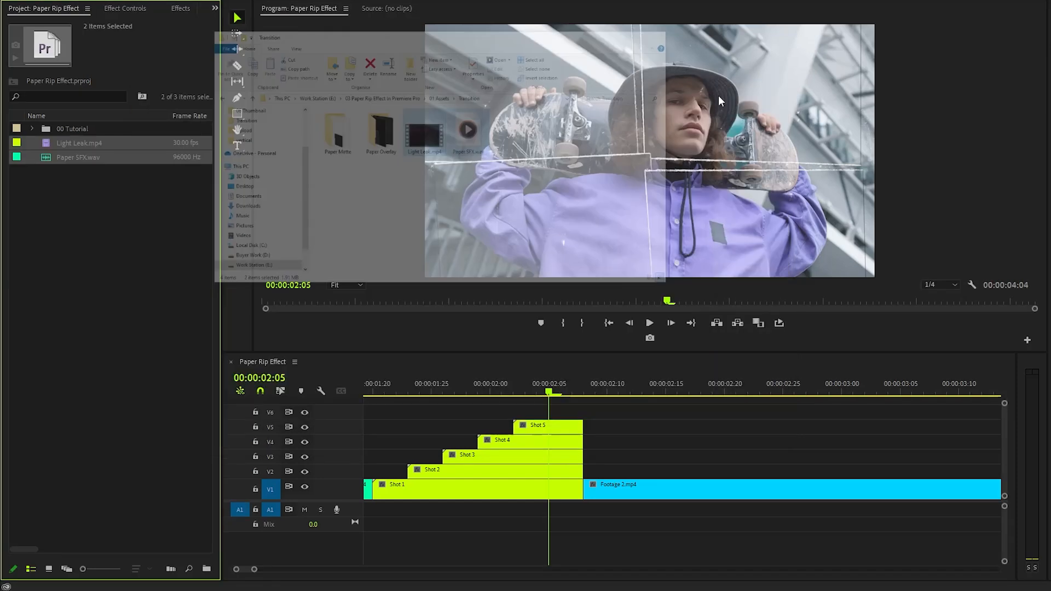
{"action": "left_click", "coordinate": [78, 143]}
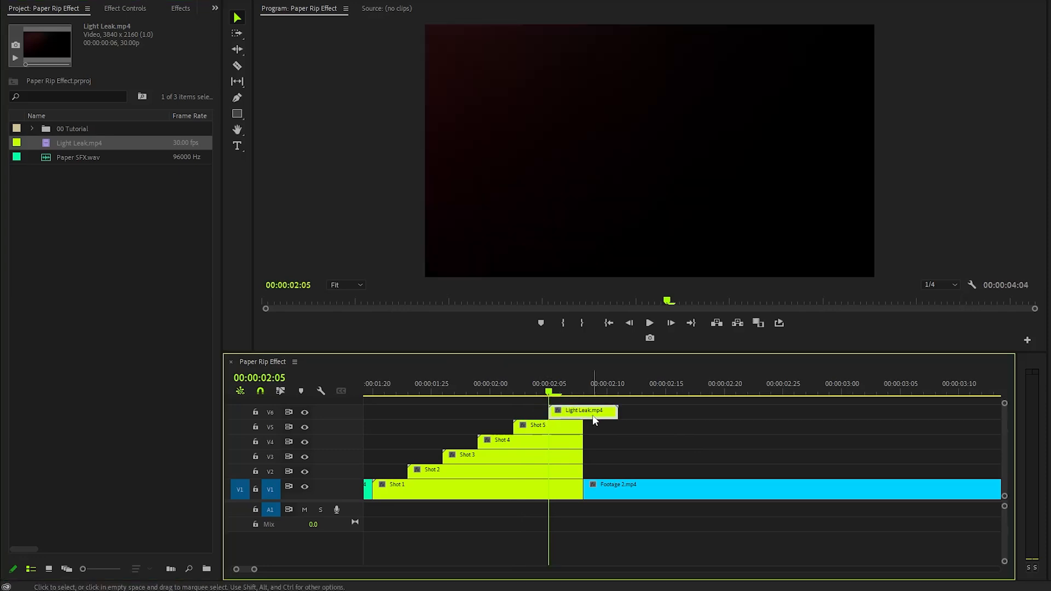
Set the Light Leak clip to frame size and its blend mode to Screen
{"action": "right_click", "coordinate": [583, 410]}
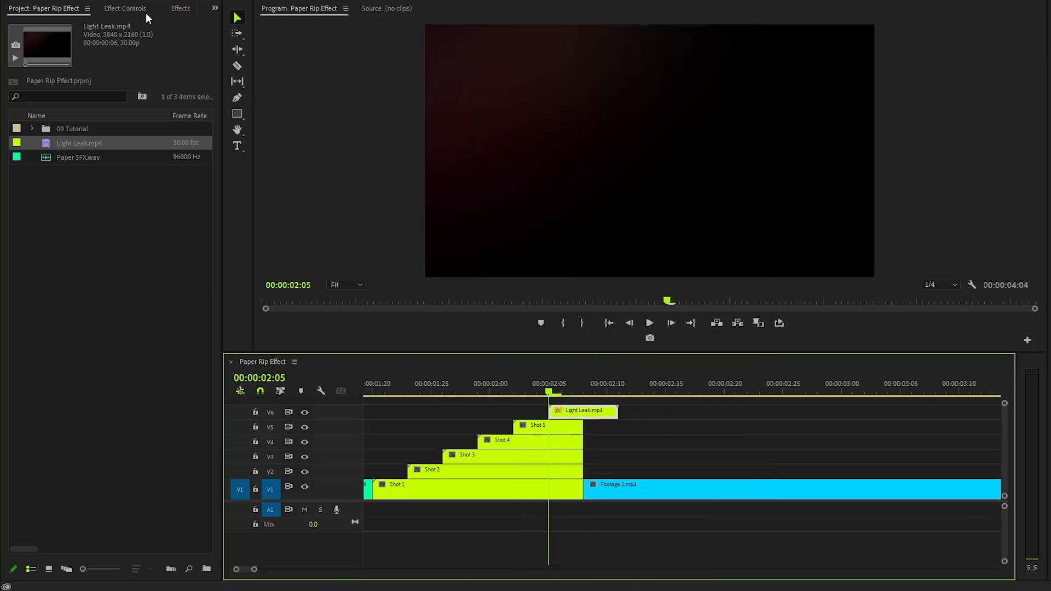
{"action": "left_click", "coordinate": [124, 9]}
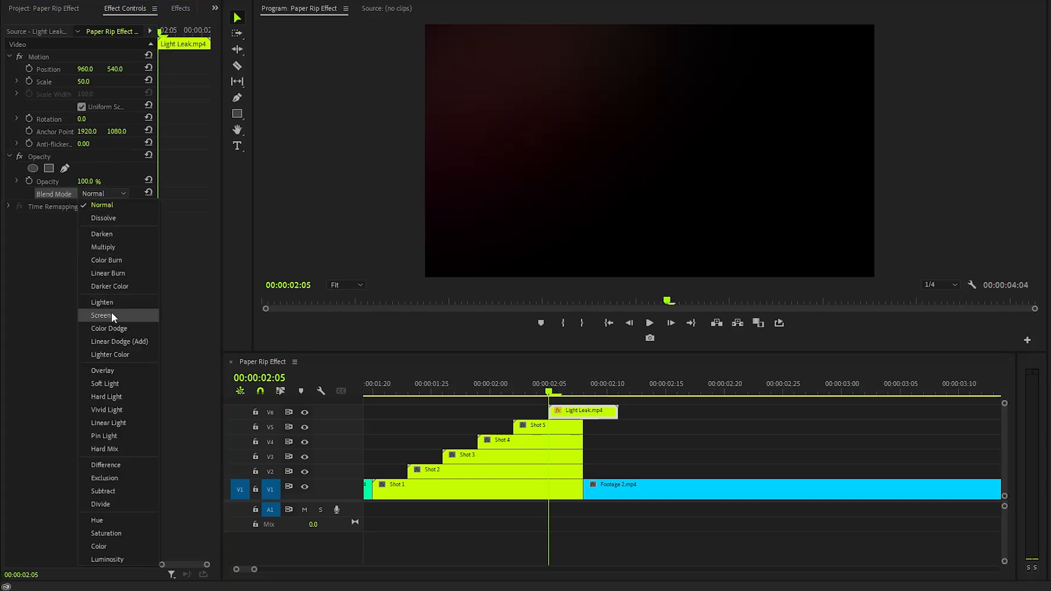
{"action": "left_click", "coordinate": [101, 316]}
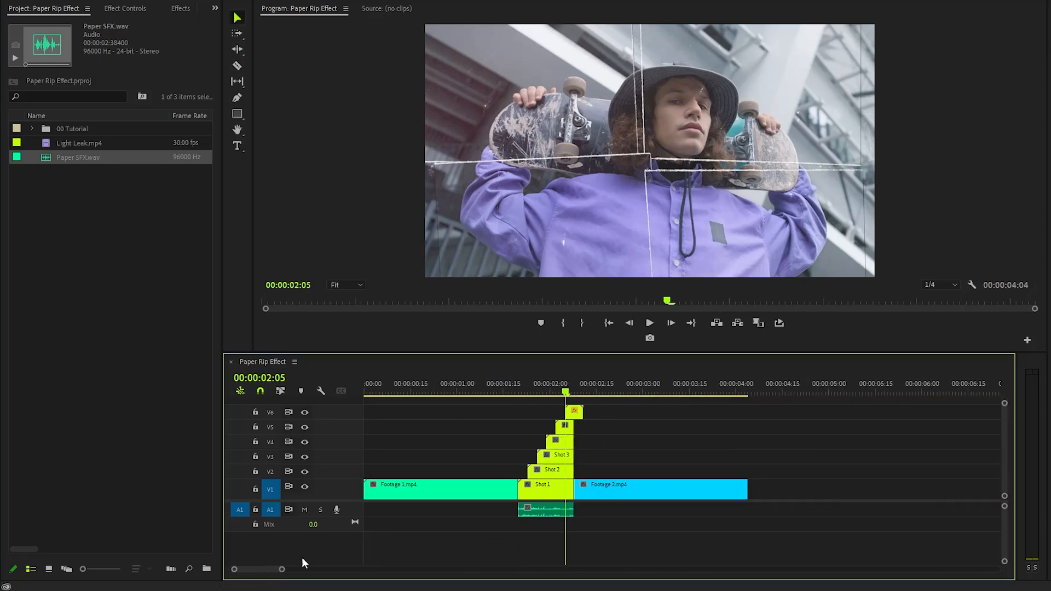
Move the playhead before the transition and play back the paper rip
{"action": "left_click", "coordinate": [648, 323]}
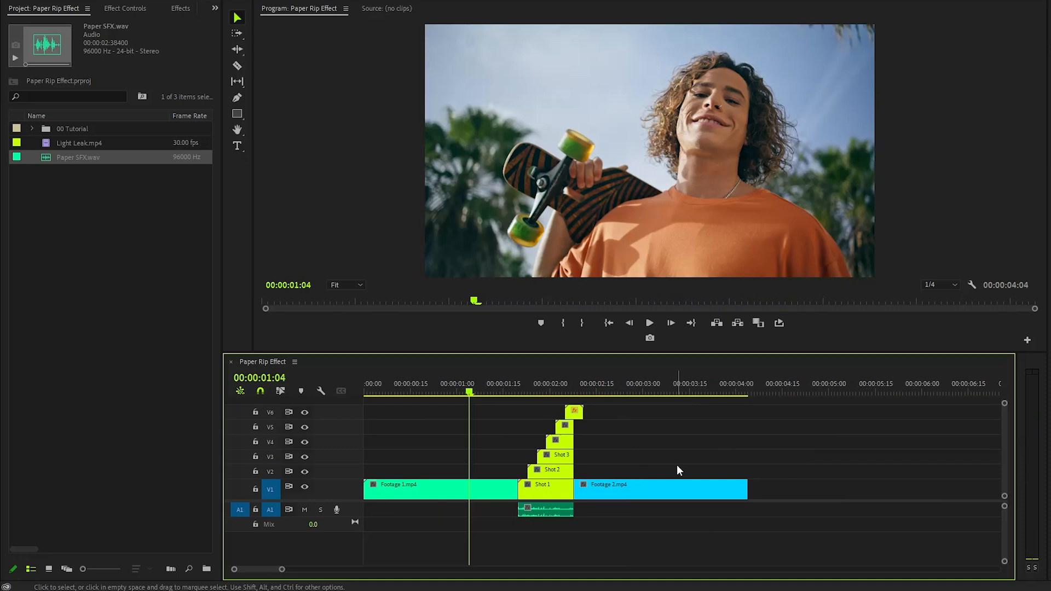
{"action": "left_click", "coordinate": [648, 322]}
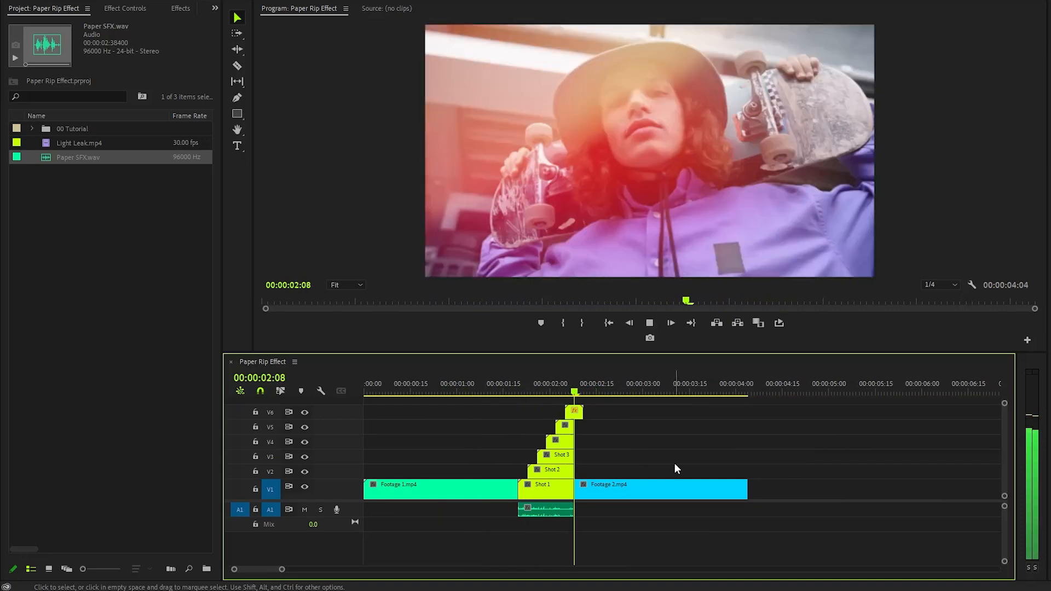